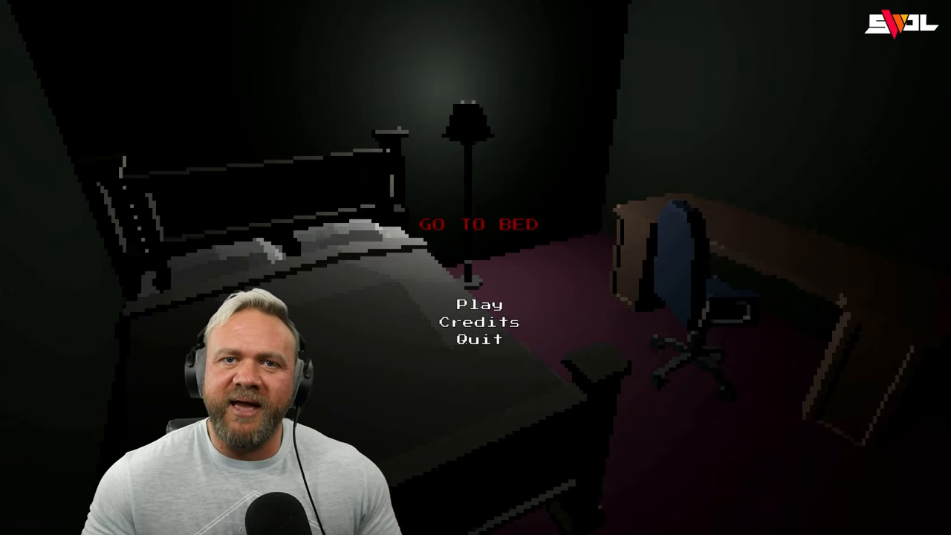
Start a new game from the Play option on the title menu
left_click(480, 304)
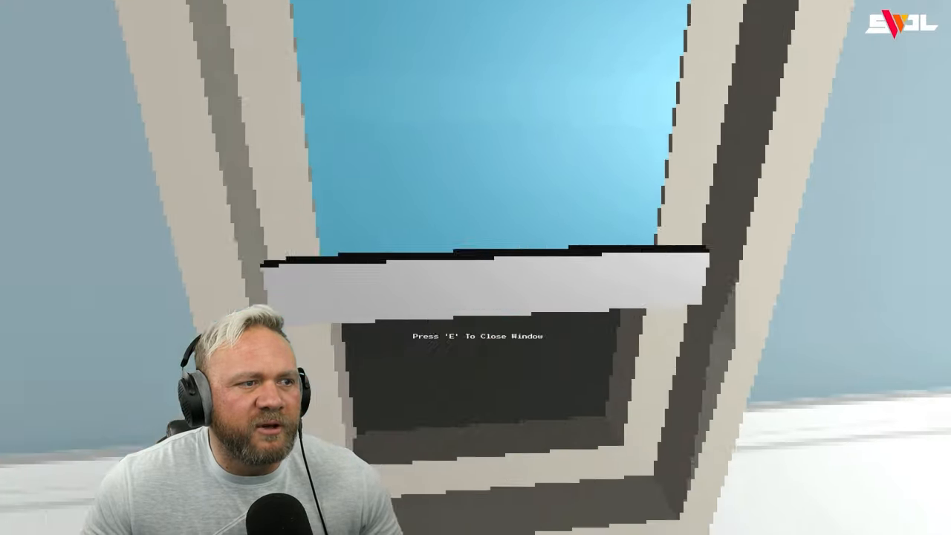
Close the open bedroom window
key("e")
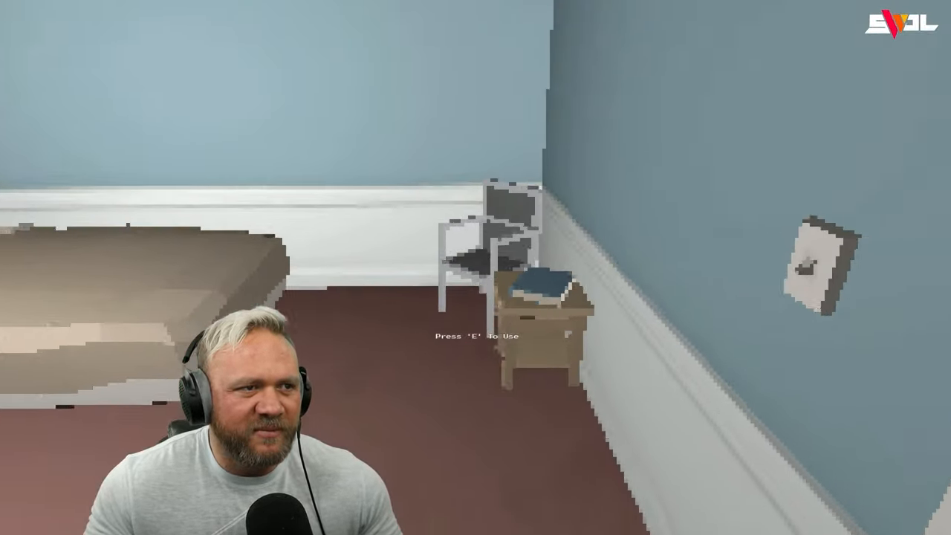
mouse_move(475, 267)
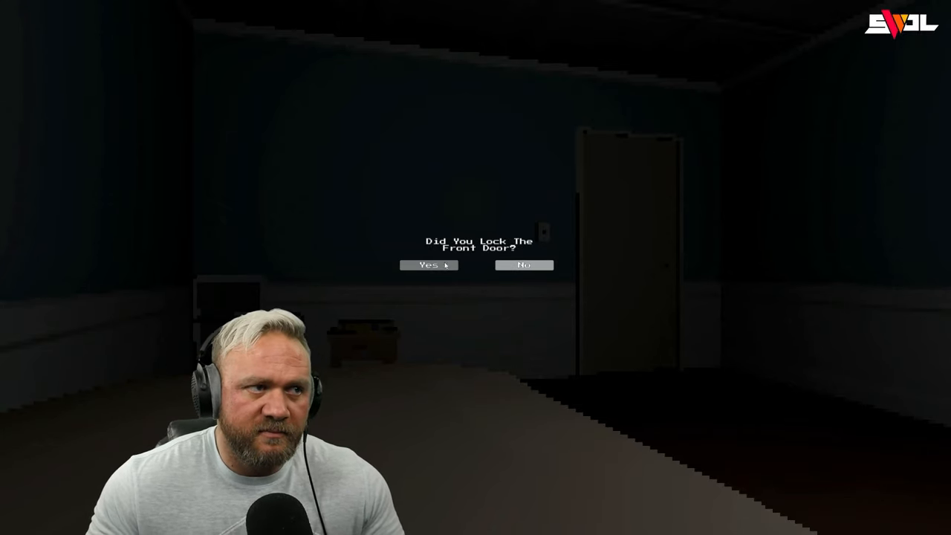
Answer Yes for front door, window and security system, and No for hiding knives
left_click(429, 265)
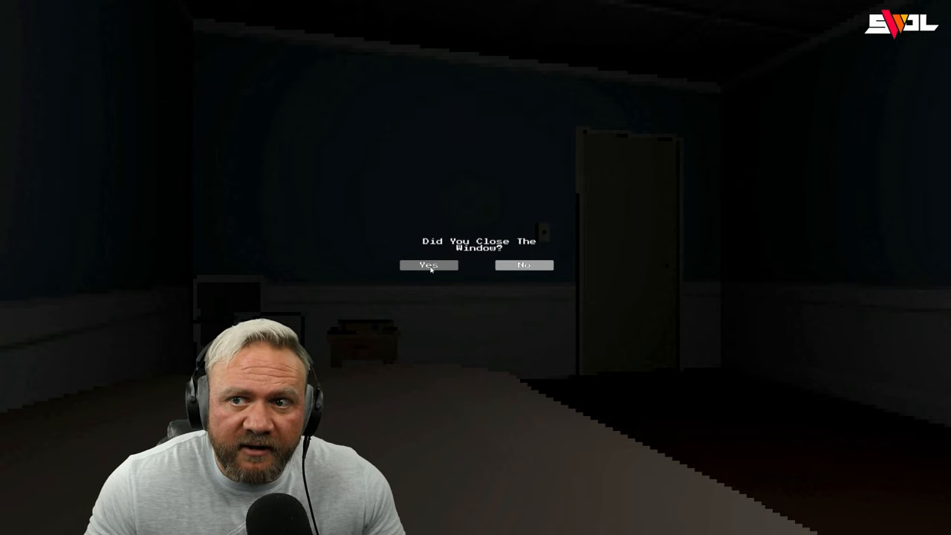
left_click(428, 265)
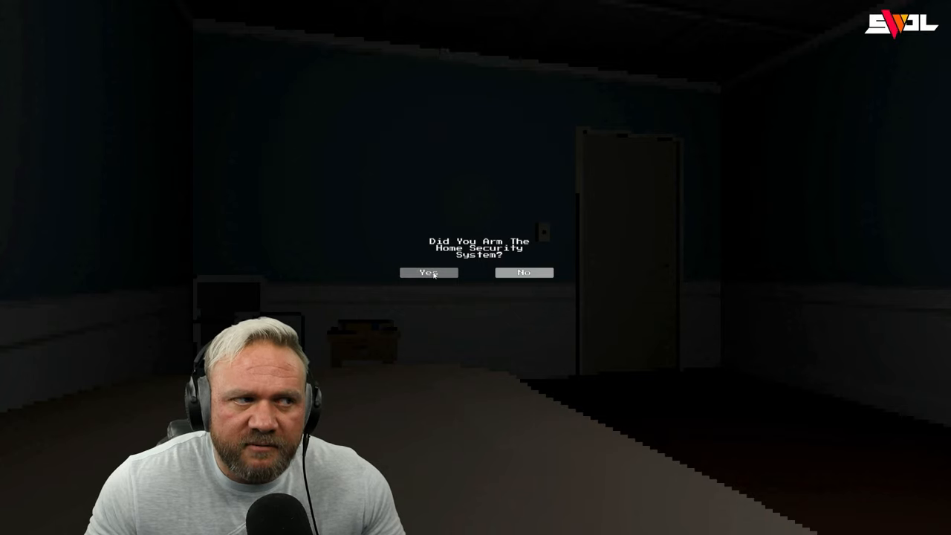
left_click(429, 273)
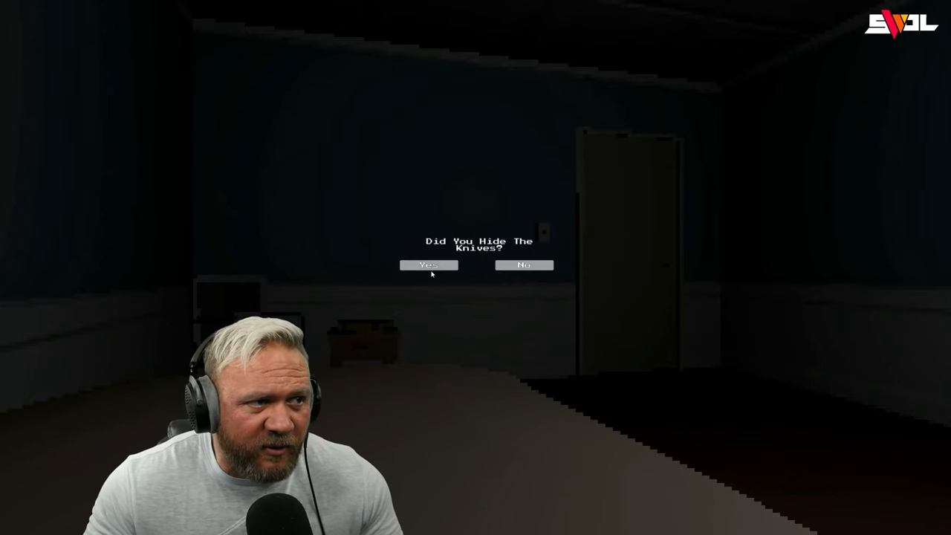
mouse_move(524, 265)
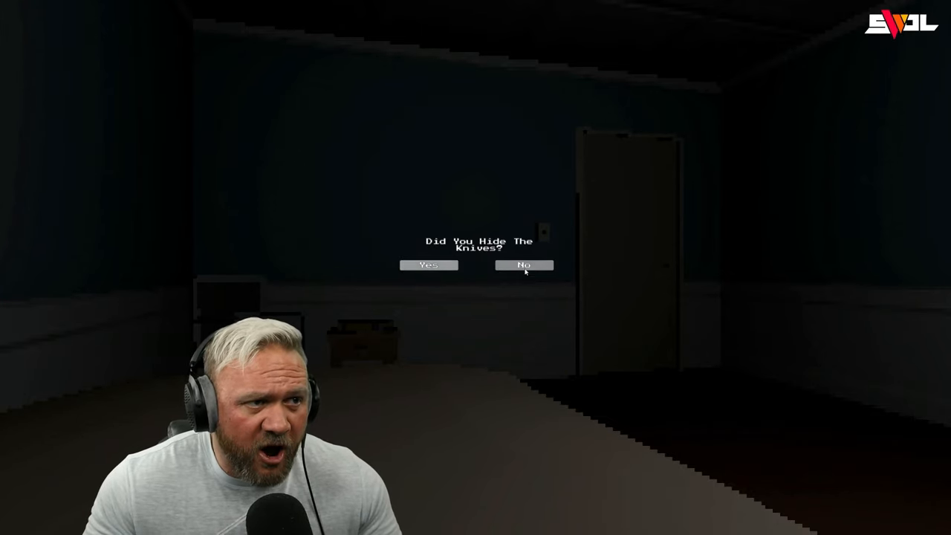
left_click(524, 265)
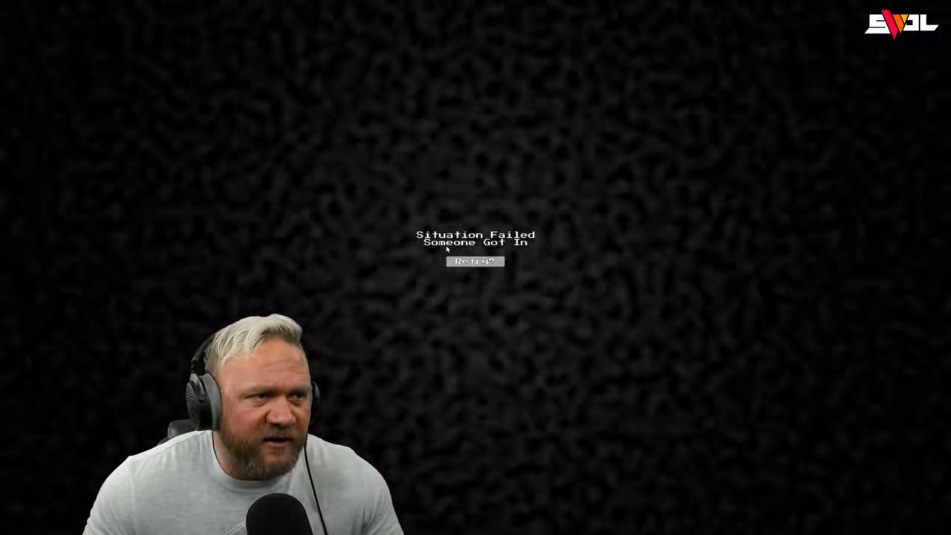
Retry the failed night after 'Someone Got In'
left_click(474, 261)
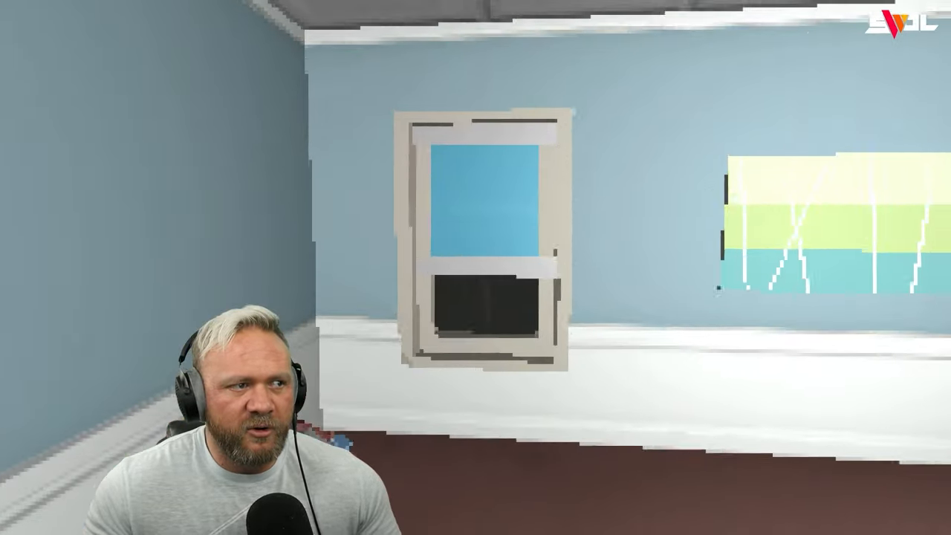
mouse_move(475, 267)
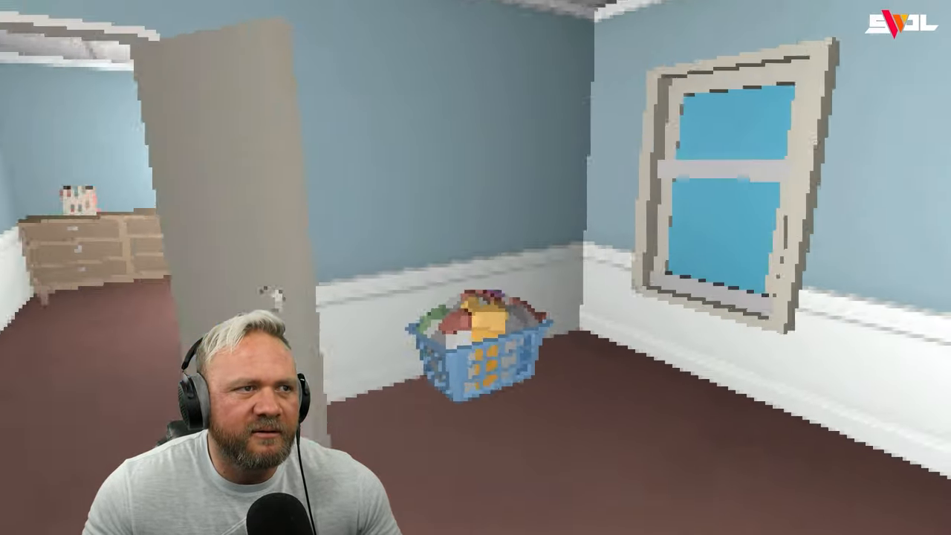
mouse_move(475, 268)
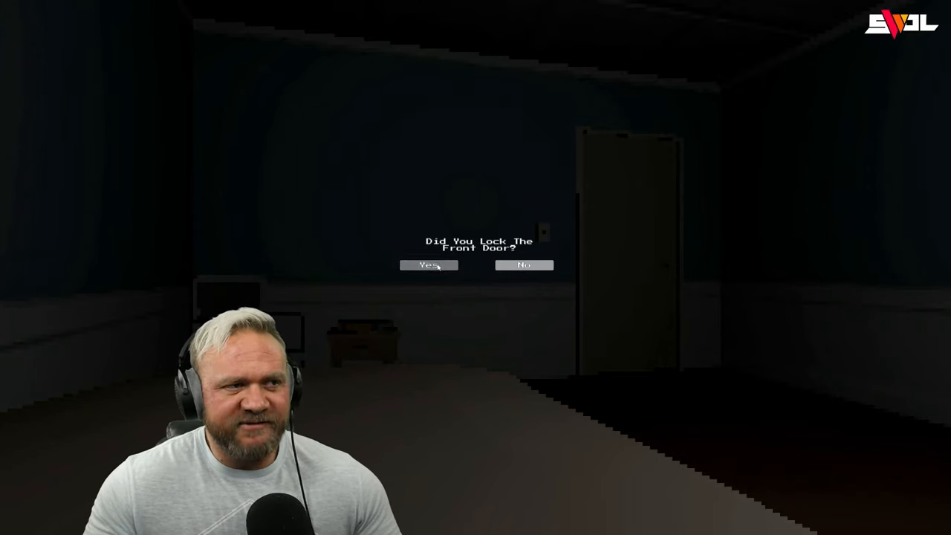
Answer Yes for door and window, No for security system, Yes for hiding knives
left_click(429, 265)
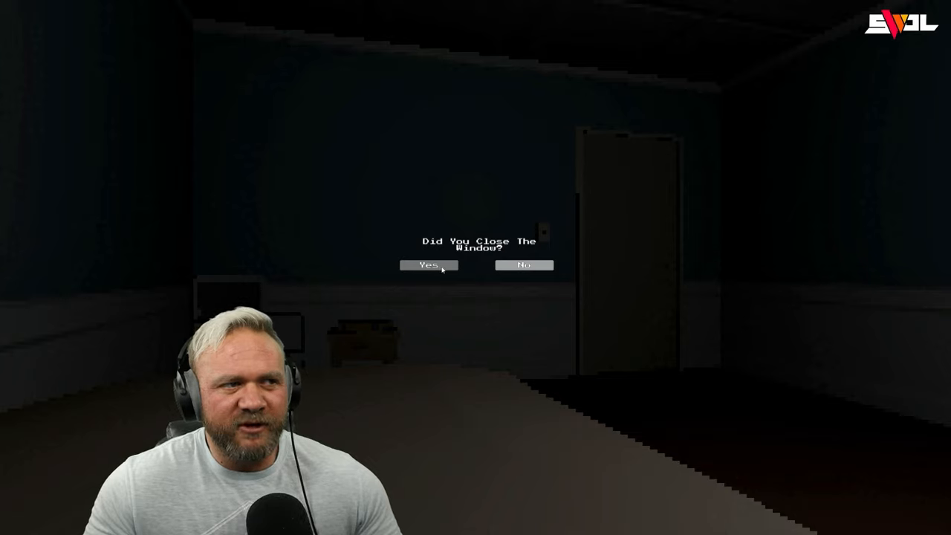
left_click(428, 265)
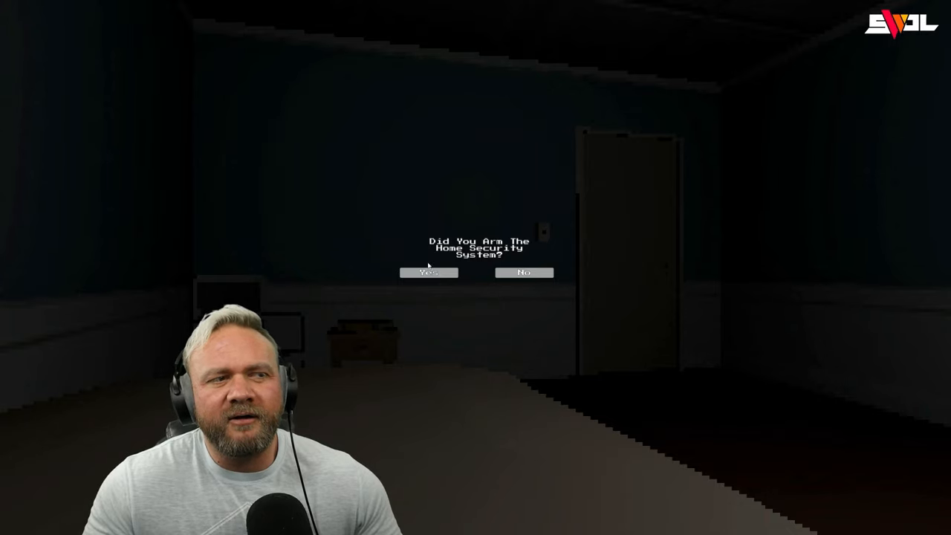
mouse_move(548, 300)
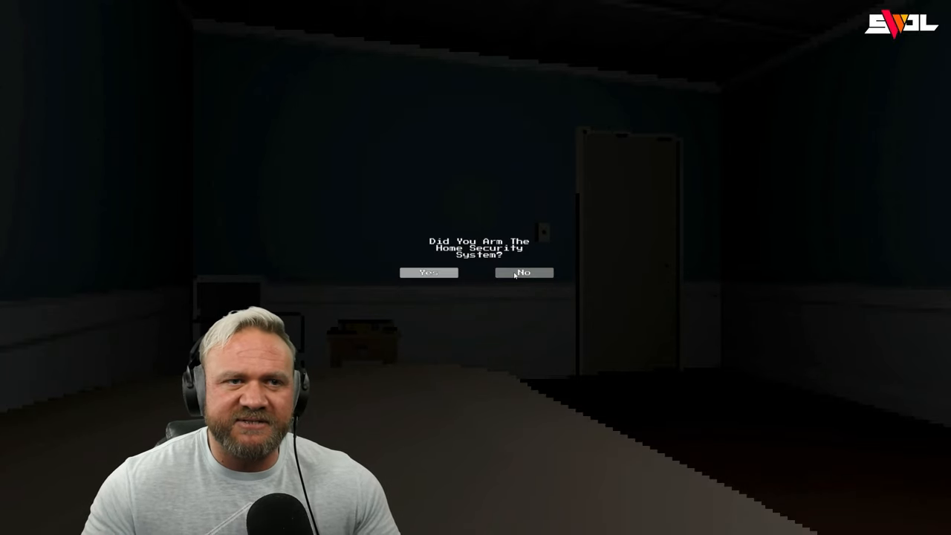
mouse_move(468, 276)
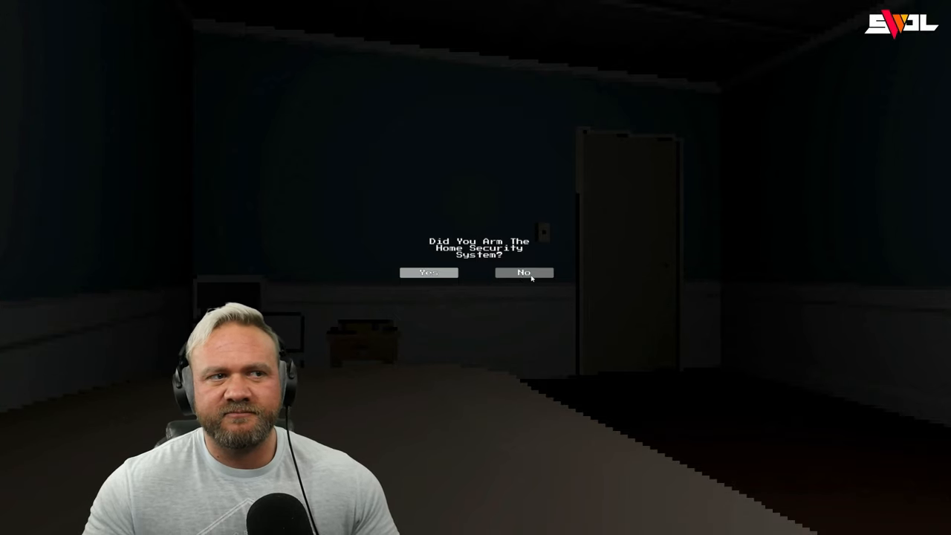
left_click(523, 273)
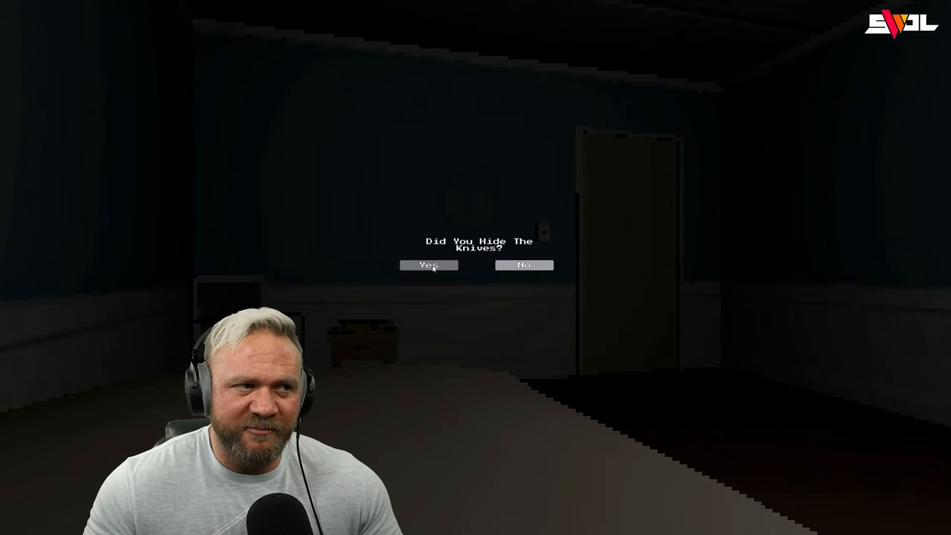
left_click(429, 266)
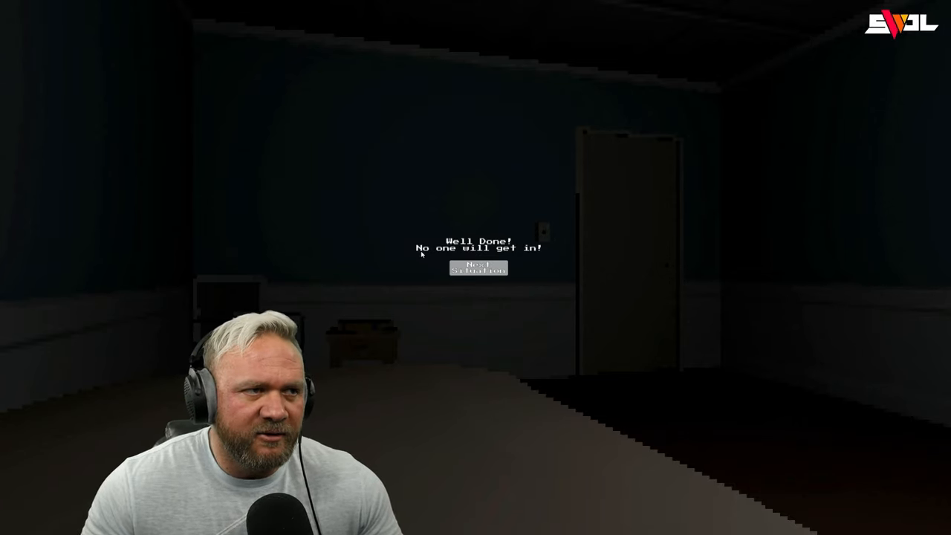
mouse_move(535, 254)
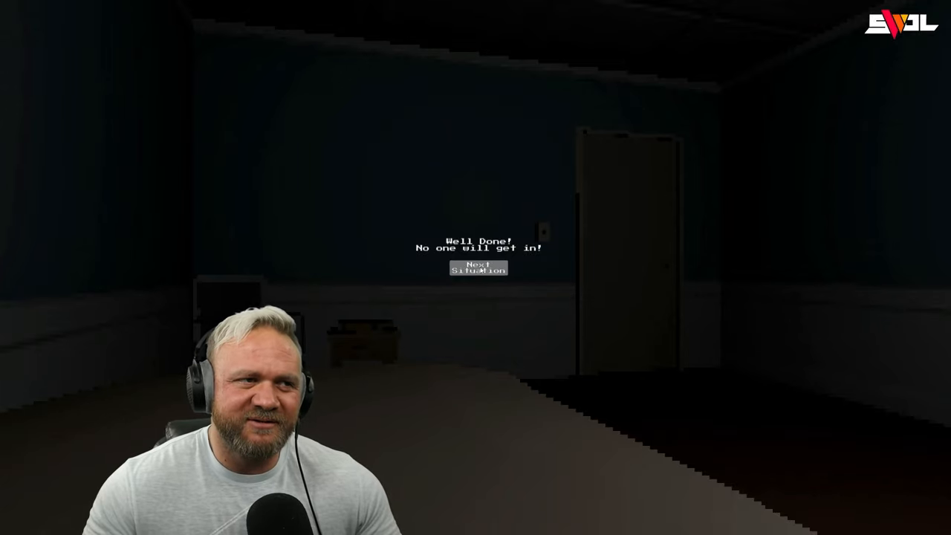
Advance to the next situation and answer 'No (Retry)' to 'Is The House Secure?'
left_click(477, 268)
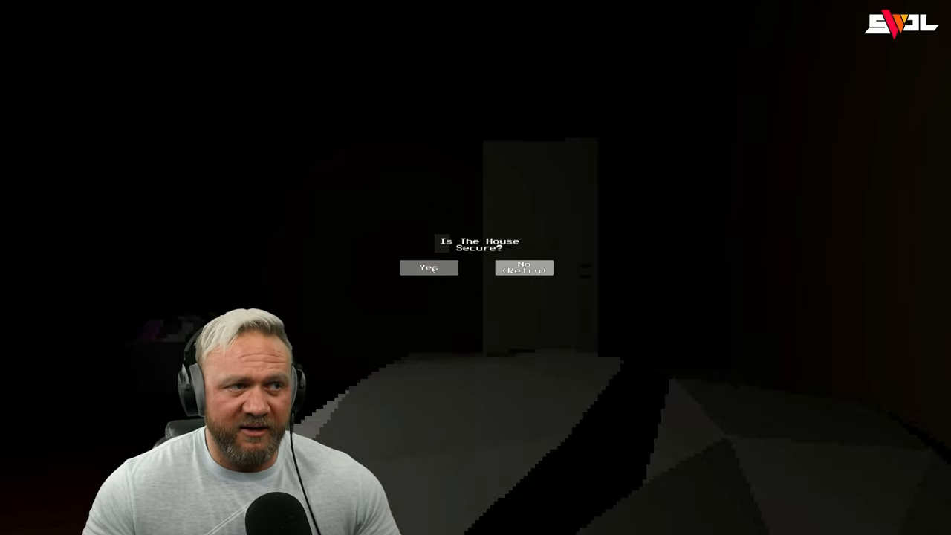
left_click(429, 267)
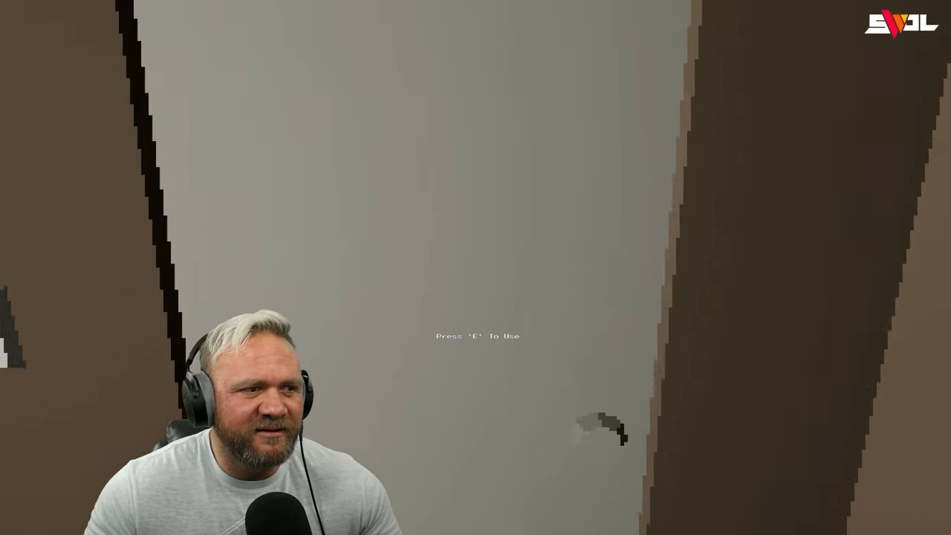
Use the object in front of the player to begin searching the house
key("e")
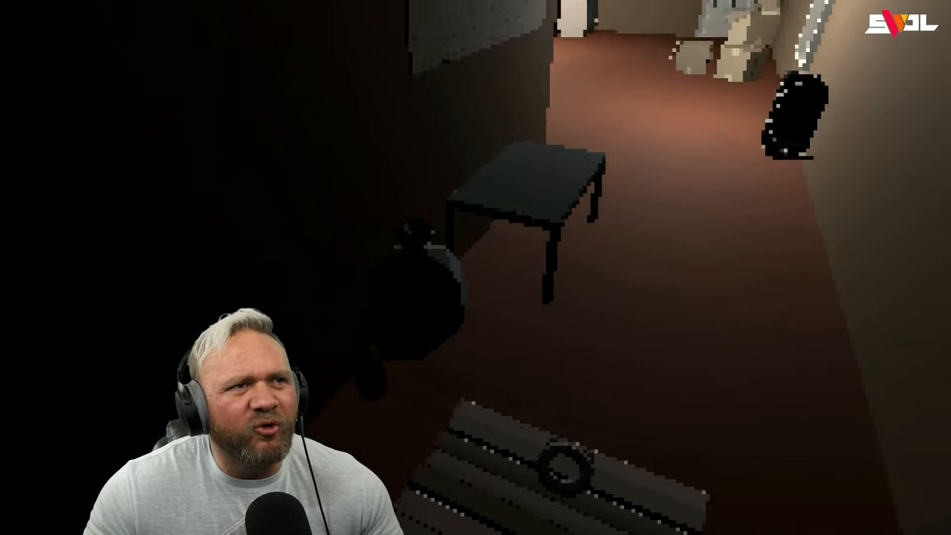
mouse_move(475, 268)
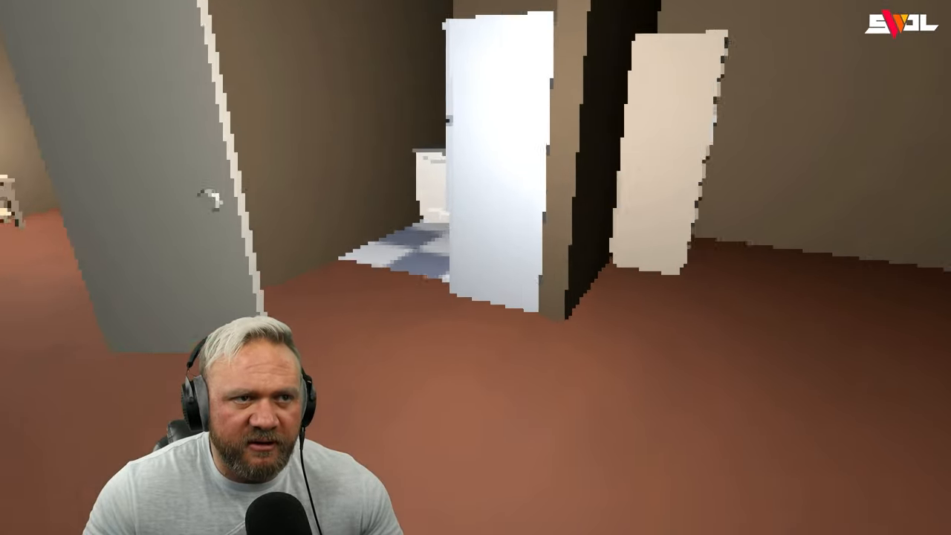
mouse_move(475, 267)
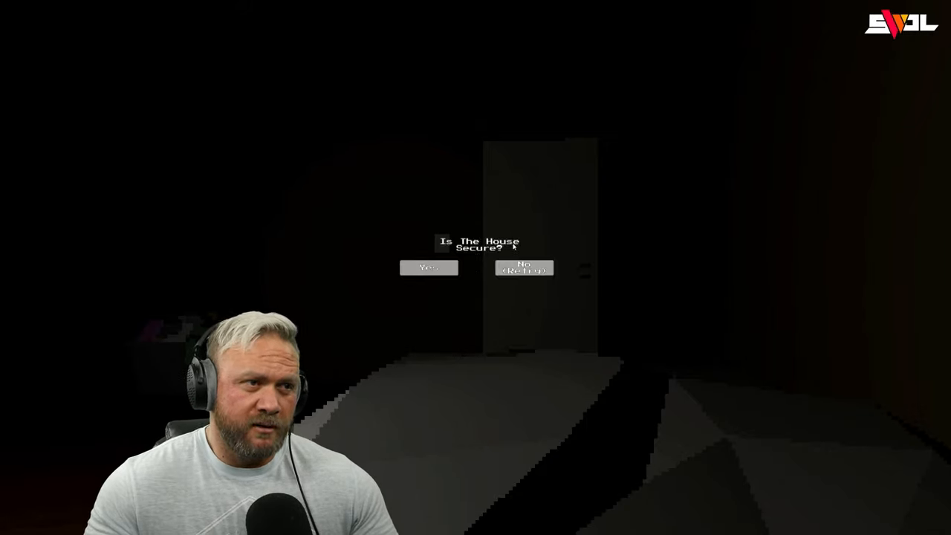
Answer Yes to 'Is The House Secure?' and 'Are You Sure?', then continue
left_click(429, 268)
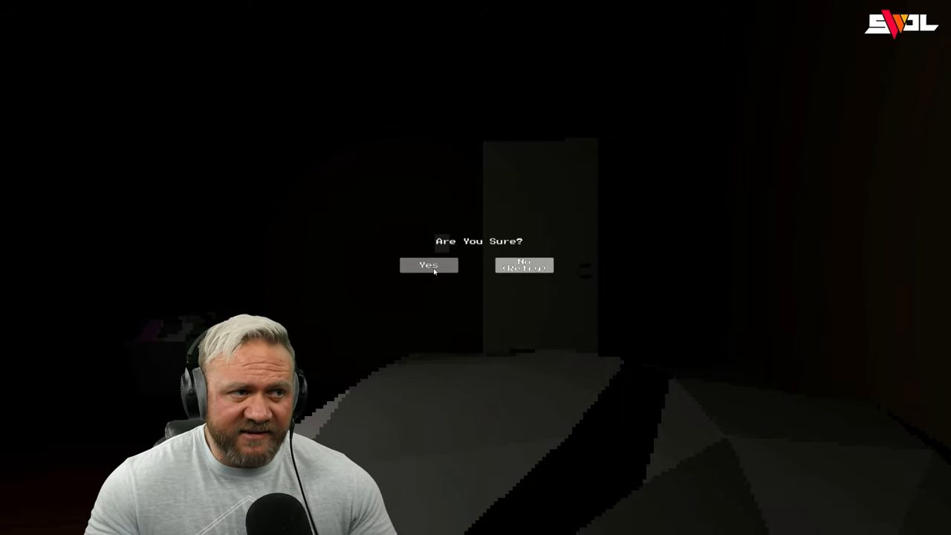
left_click(429, 265)
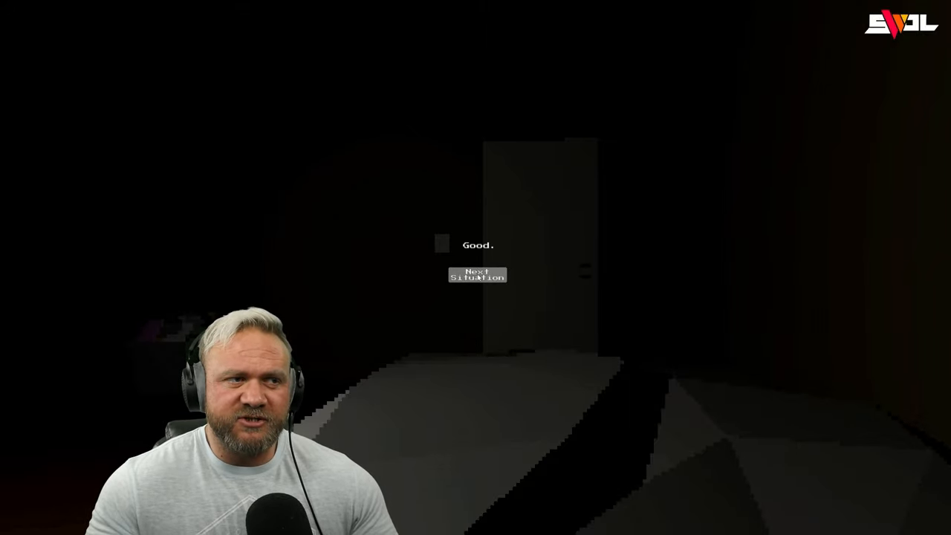
left_click(477, 275)
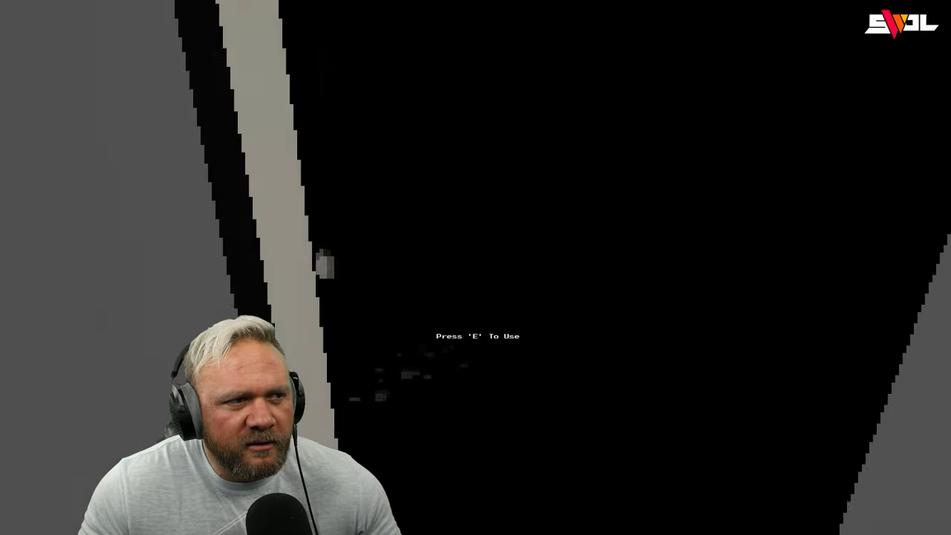
Use the door ahead to enter the dark new situation
key("e")
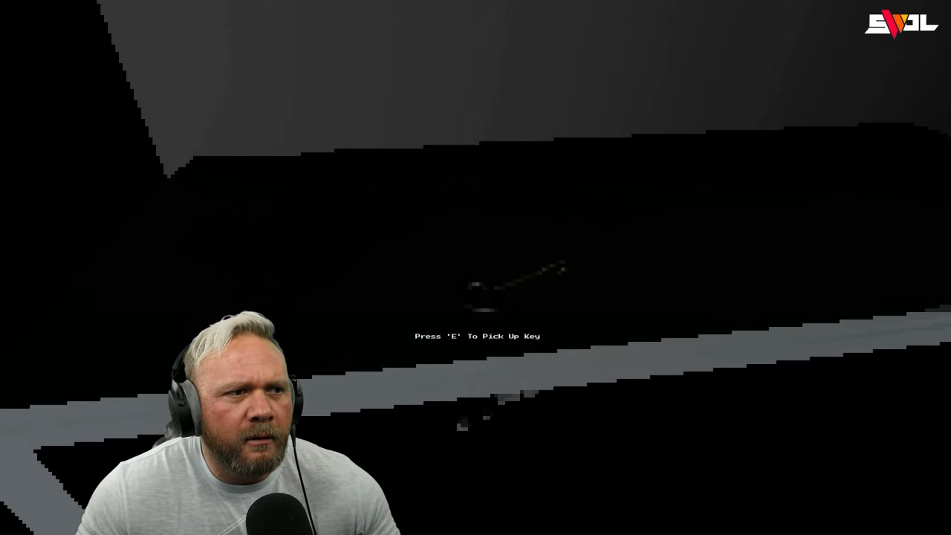
key("e")
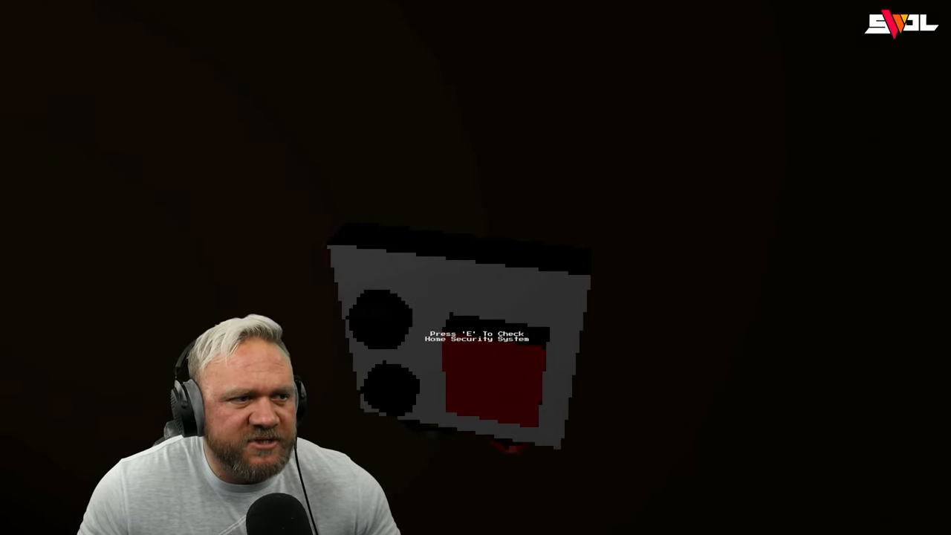
Inspect the home security panel and then the knife block
key("e")
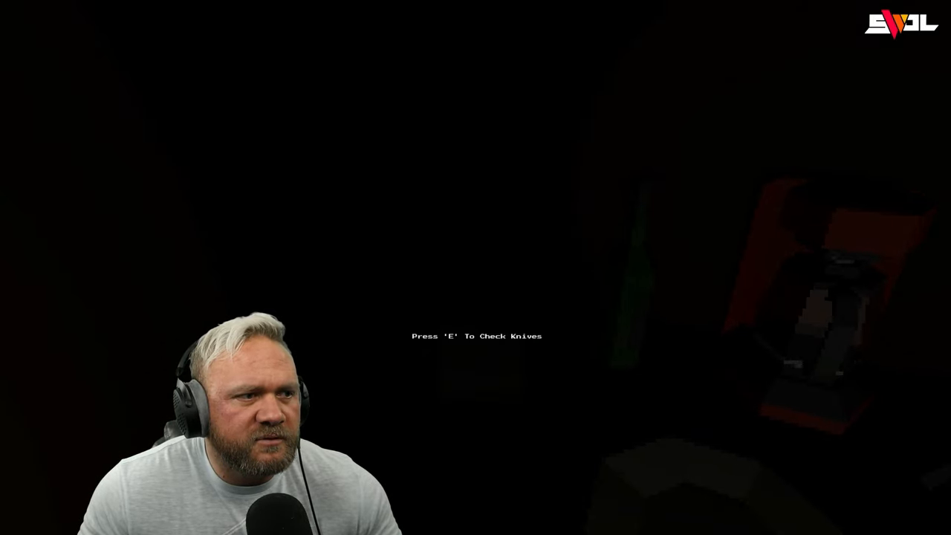
key("e")
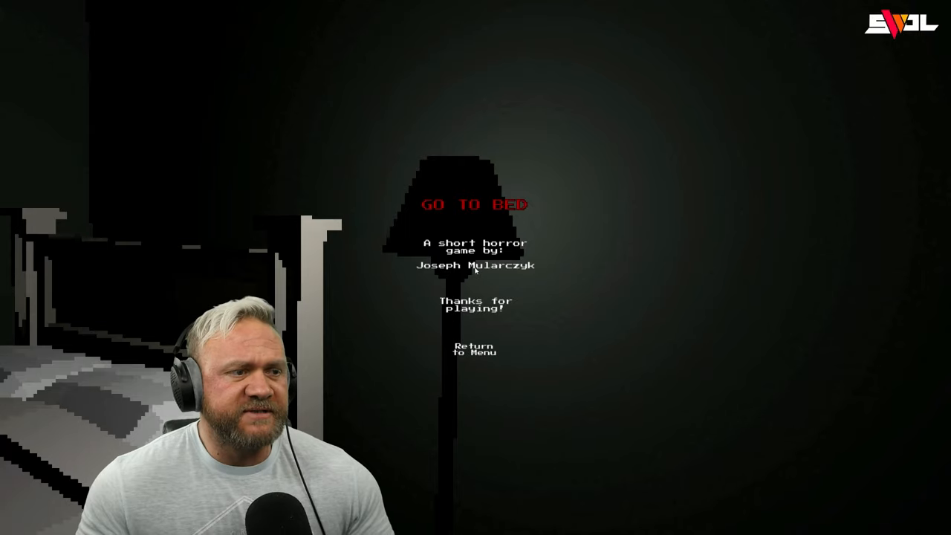
Return from the credits to the main menu and start a new playthrough
left_click(475, 348)
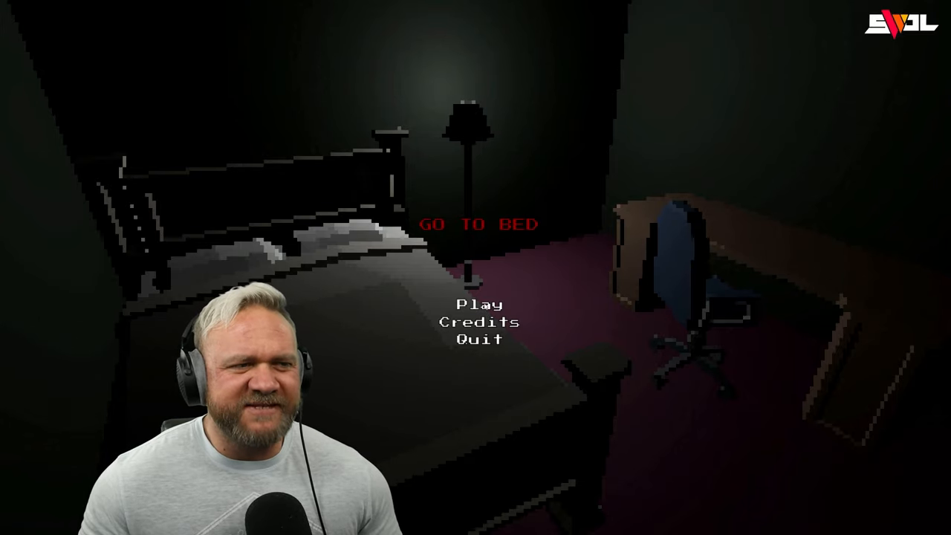
left_click(480, 305)
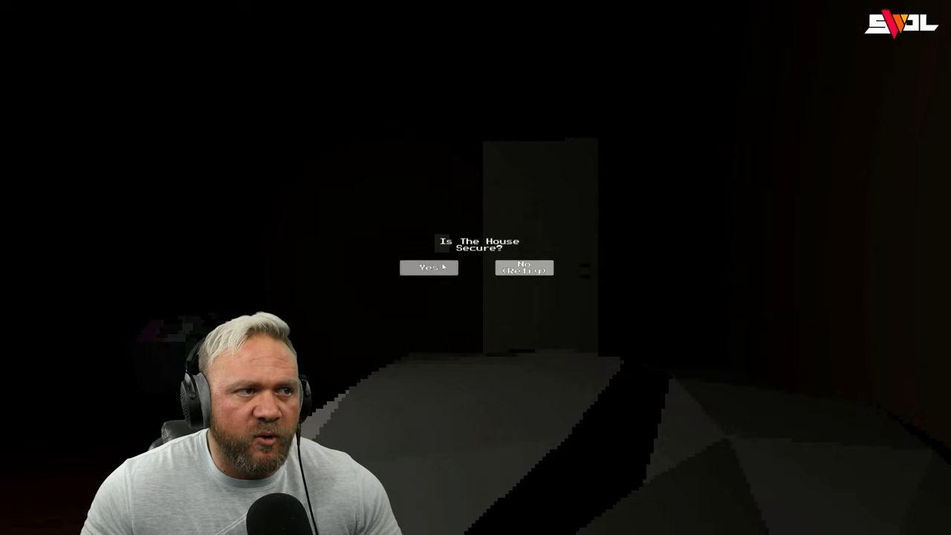
Answer 'Yes' that the house is secure, then continue to the next situation
left_click(428, 267)
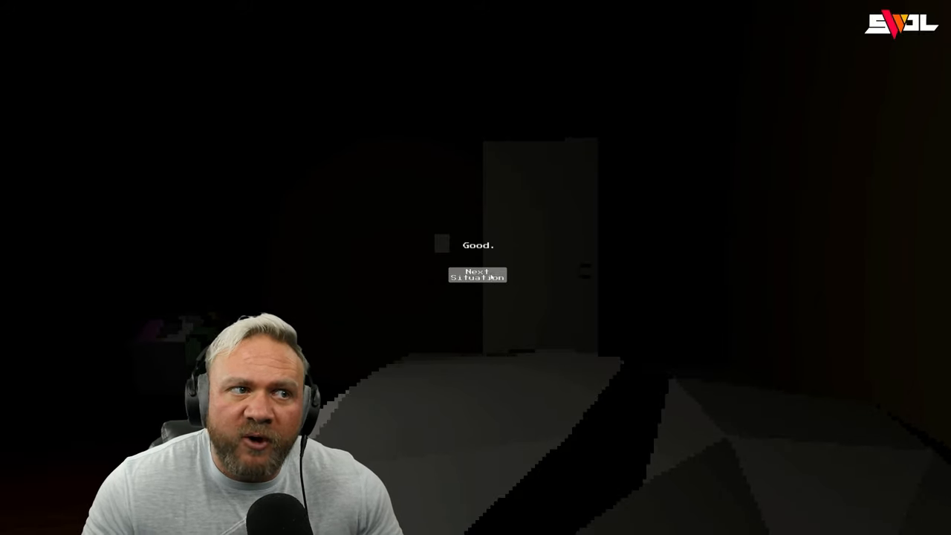
left_click(476, 275)
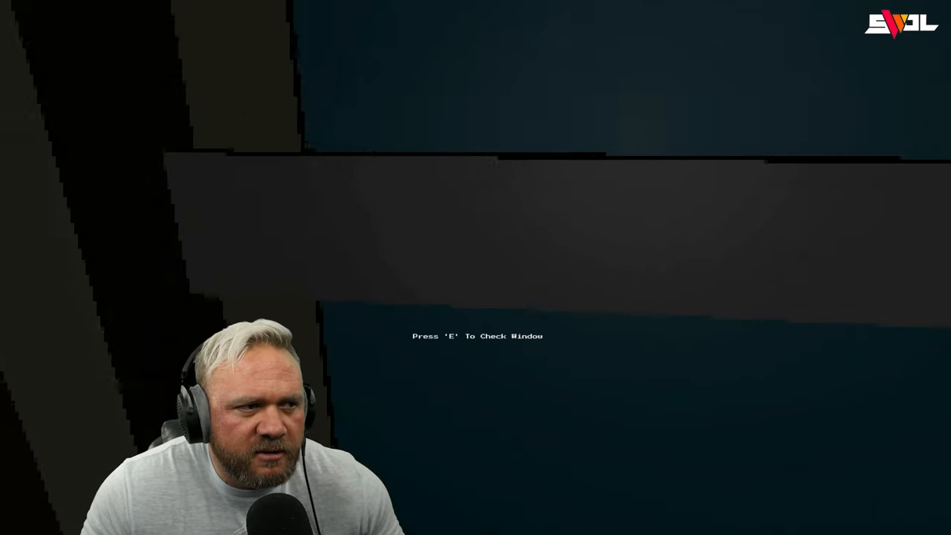
Check the window with E
key("e")
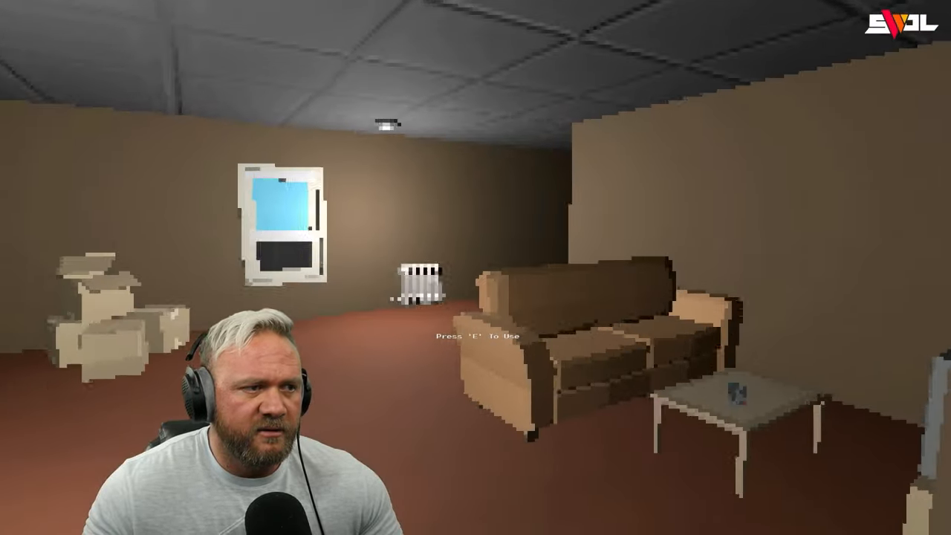
mouse_move(476, 267)
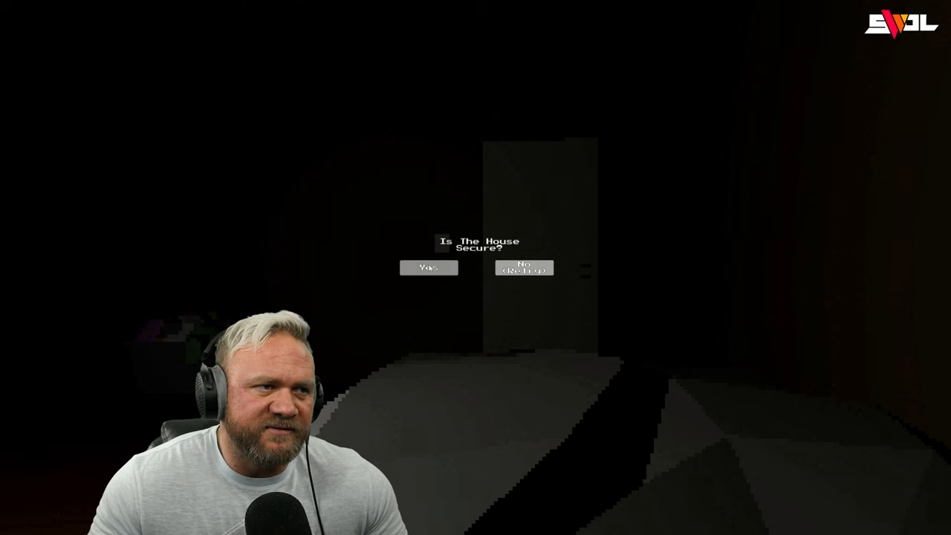
Confirm 'Yes' the house is secure and proceed, reaching the ending credits
left_click(429, 267)
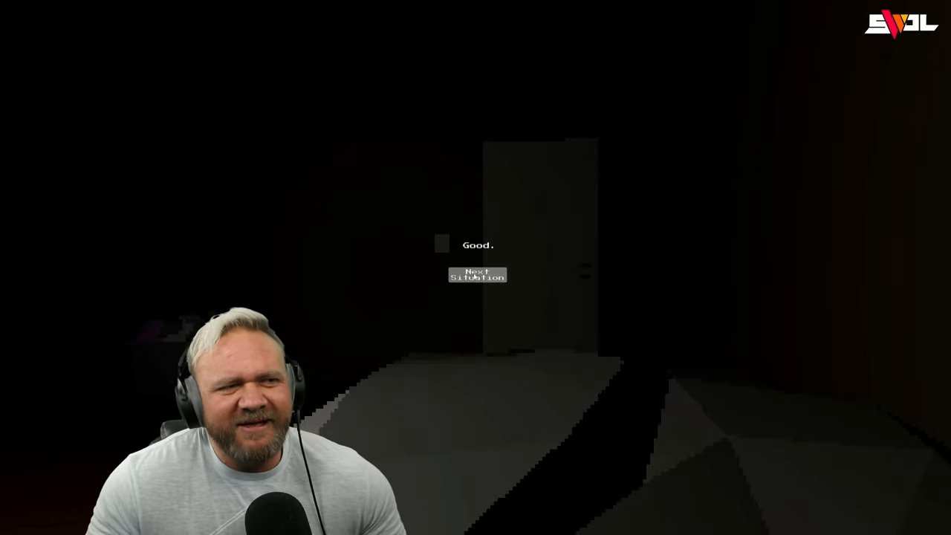
left_click(476, 275)
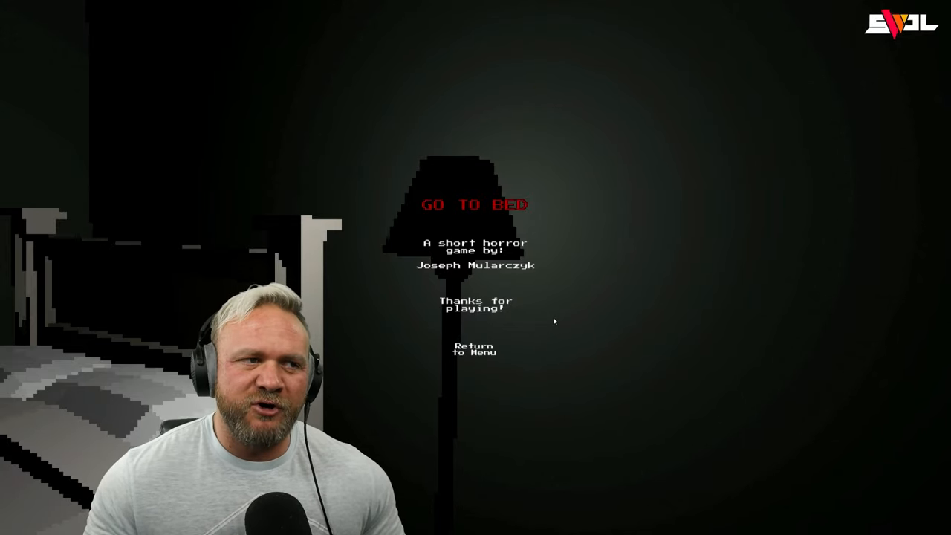
mouse_move(469, 182)
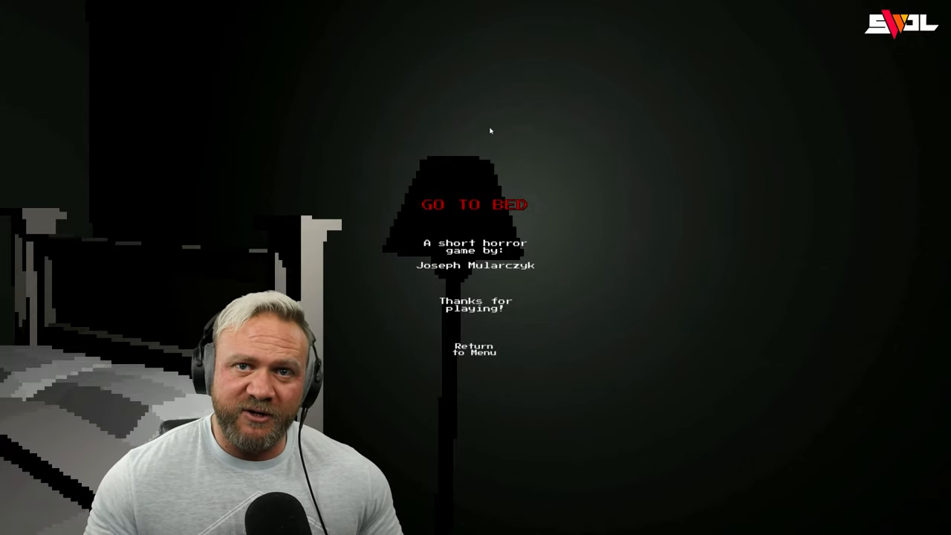
mouse_move(520, 211)
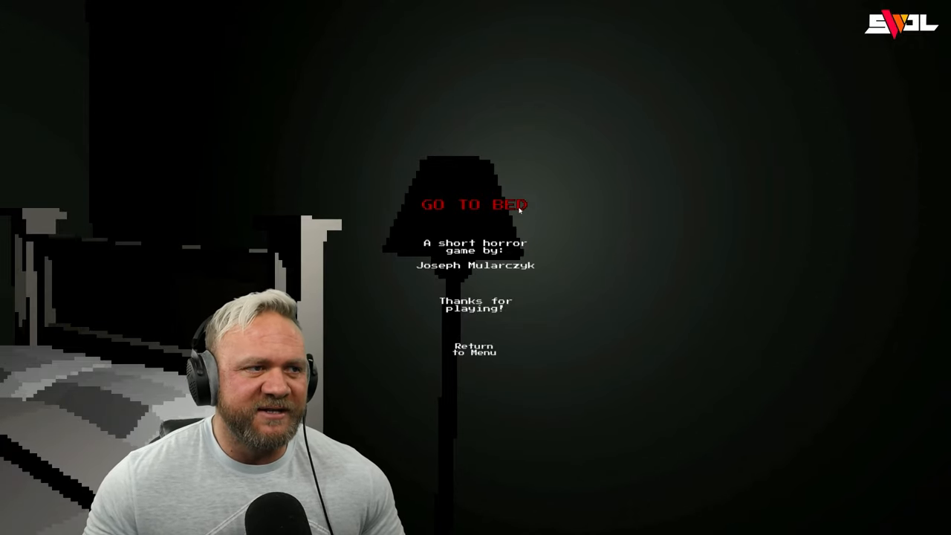